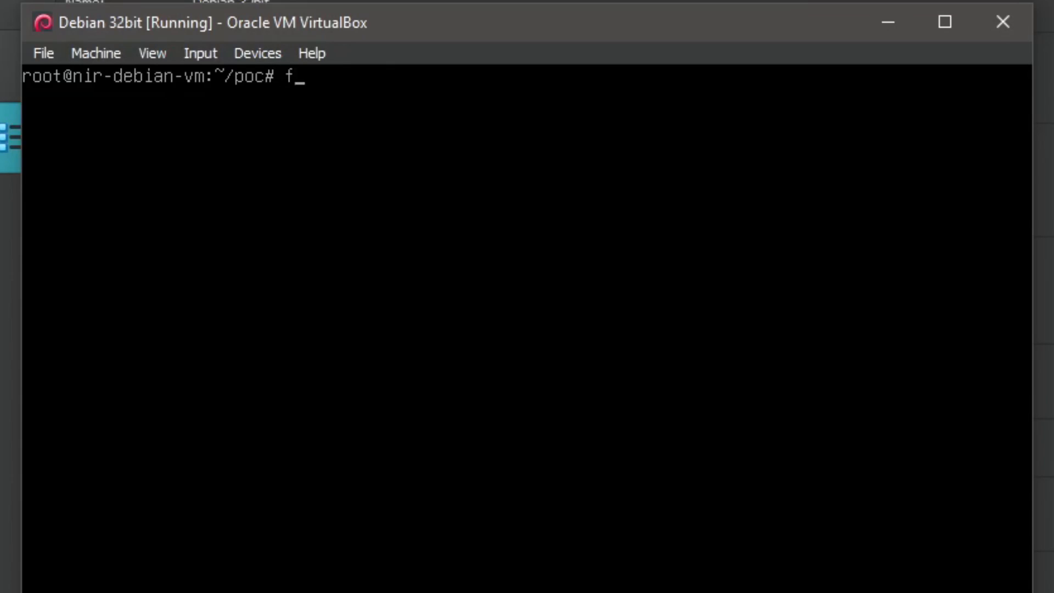
Check memory with free -h (491Mi total) and start an empty vim buffer
type("ree -h")
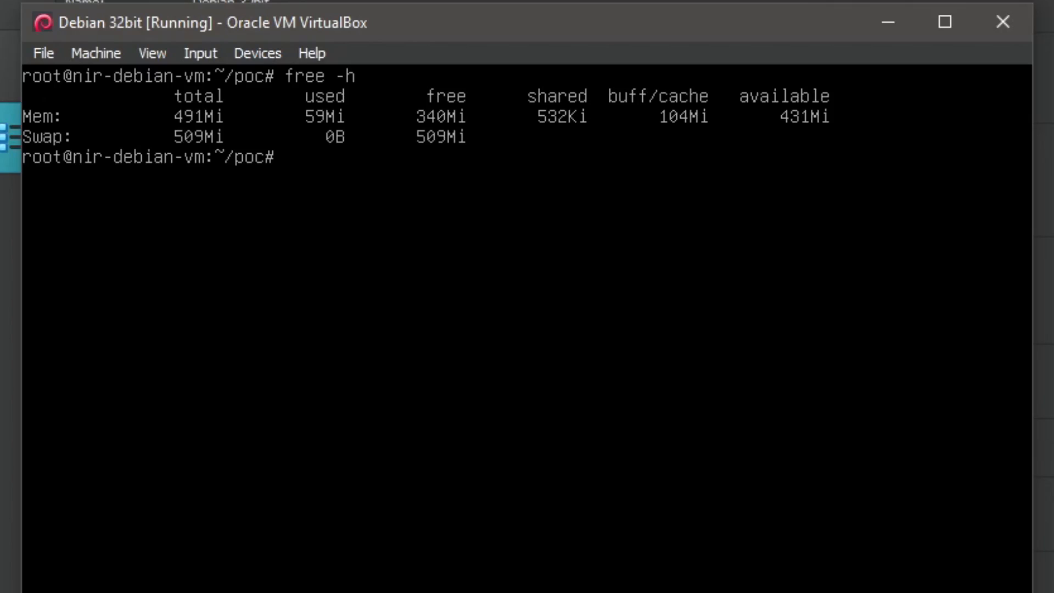
type("vim")
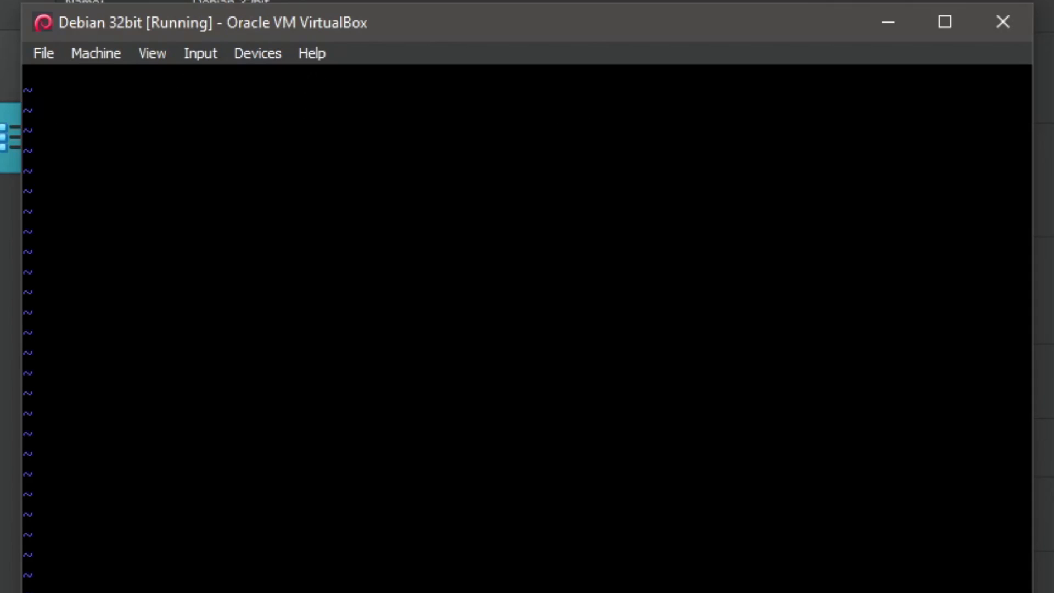
Write int main() calling malloc(1024 * 10)
type("int main()")
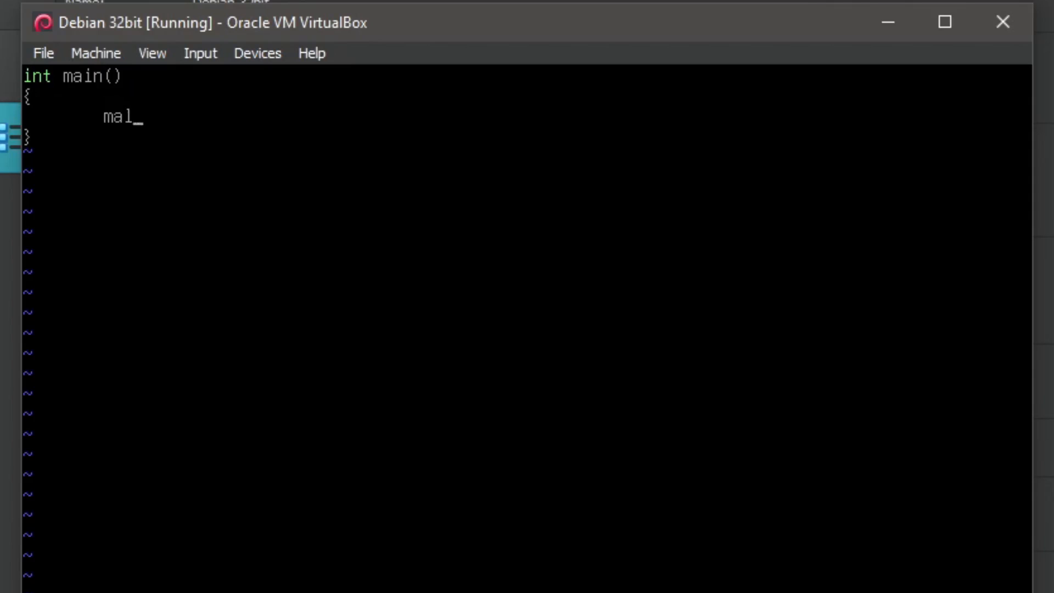
type("loc(")
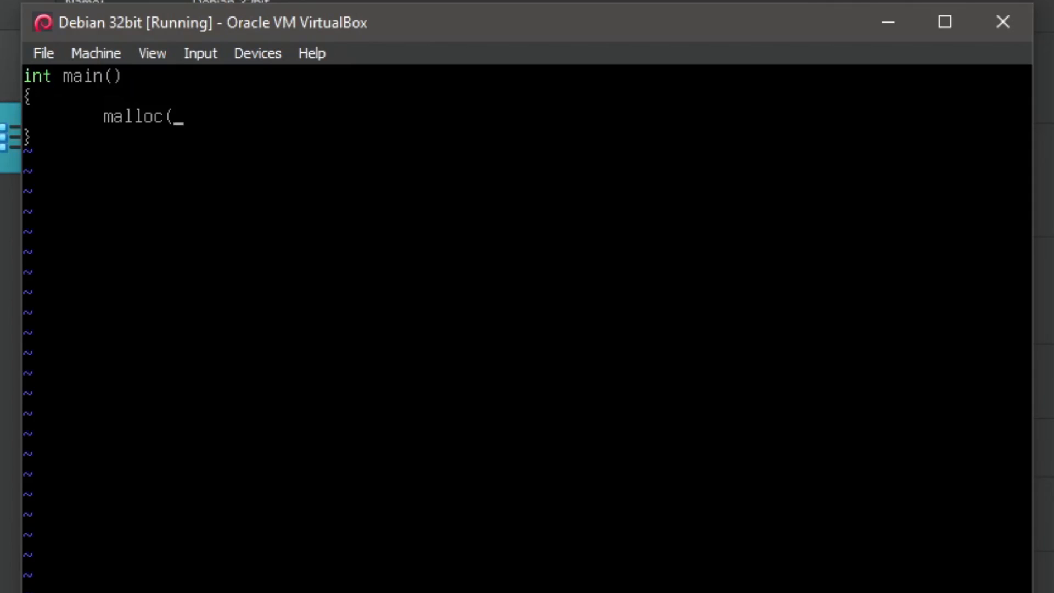
type("1024")
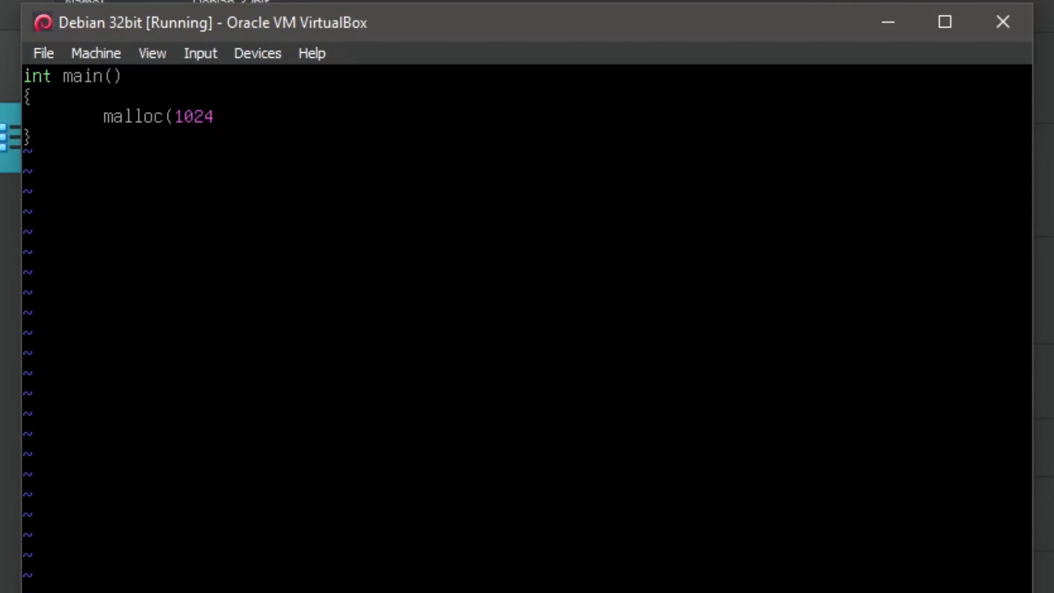
type("*")
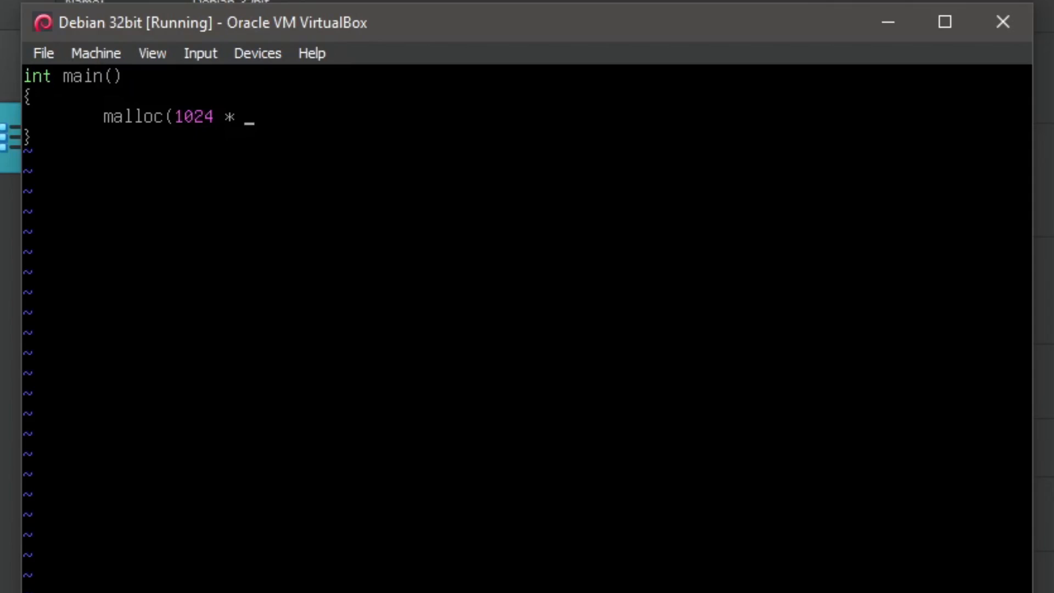
type("10);")
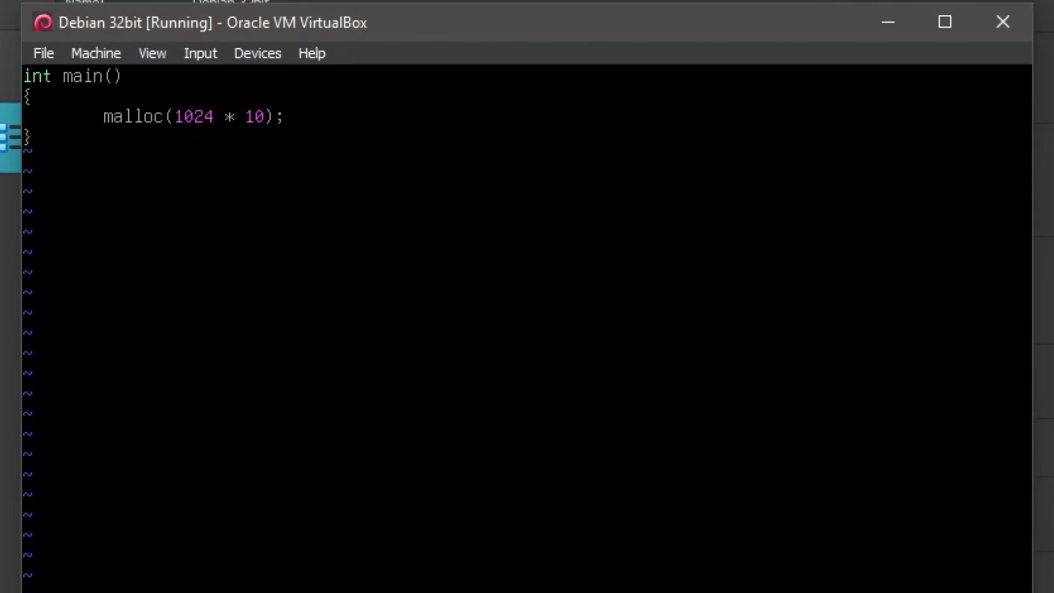
Wrap the malloc in a for (;;) loop and include <stdlib.h>
type("for")
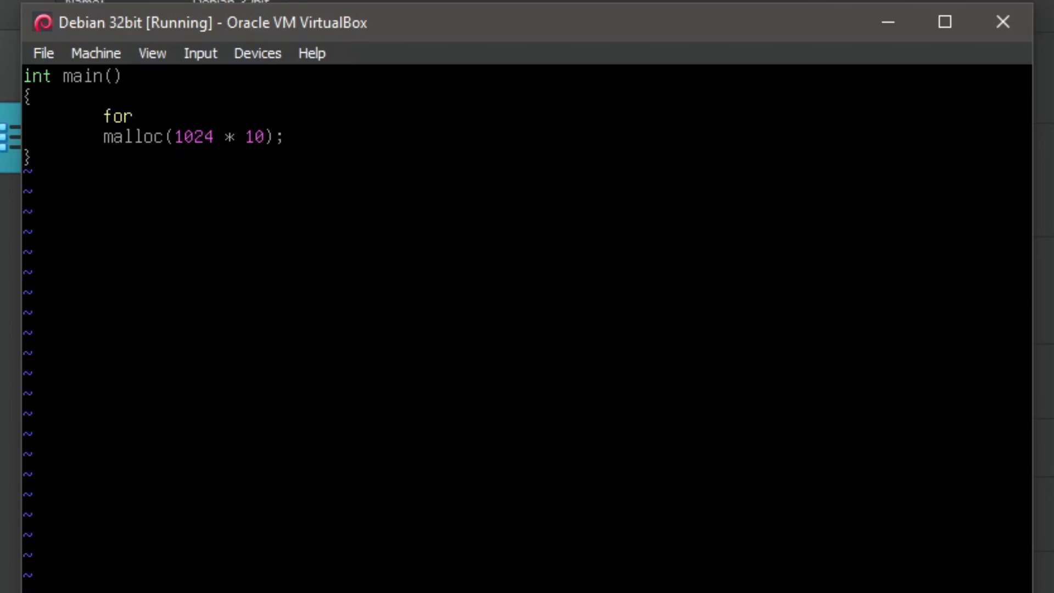
type("(;;) {")
type("#include")
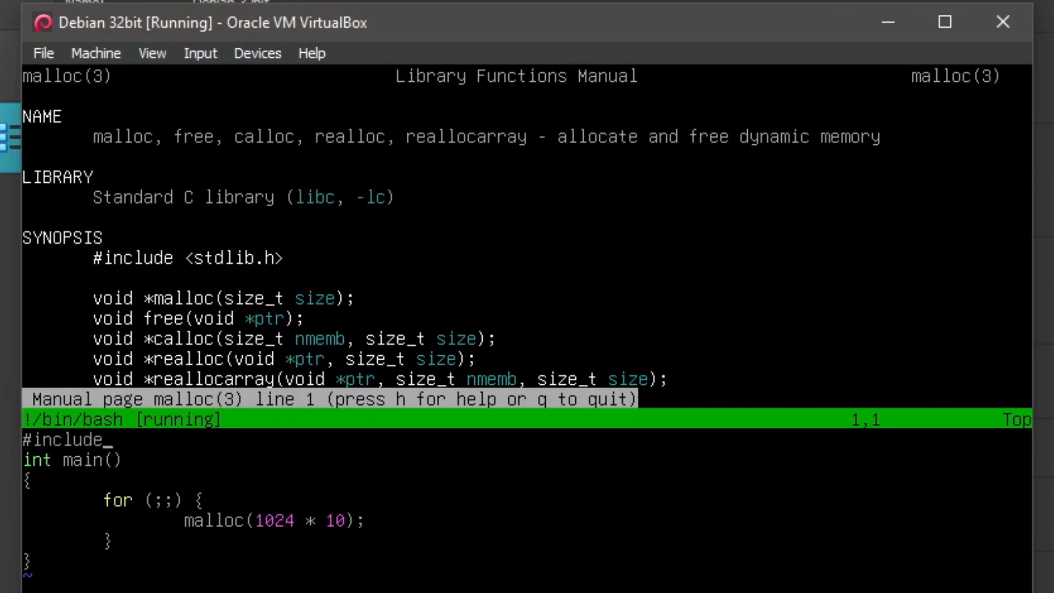
type("<stdlib.h>")
type("gcc mem.c")
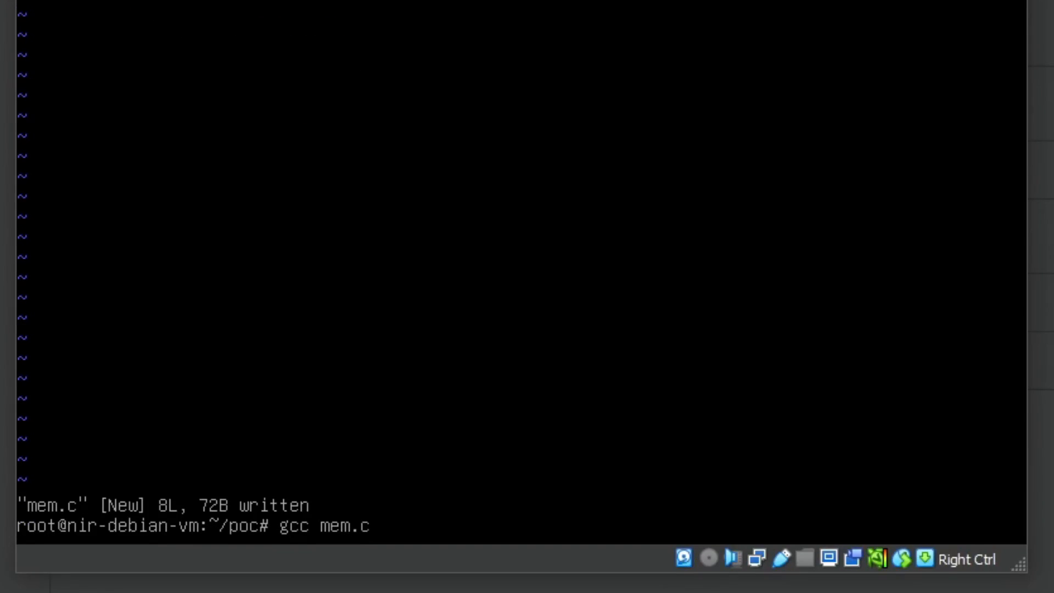
Compile mem.c into memory_filler with gcc -o
type("-o")
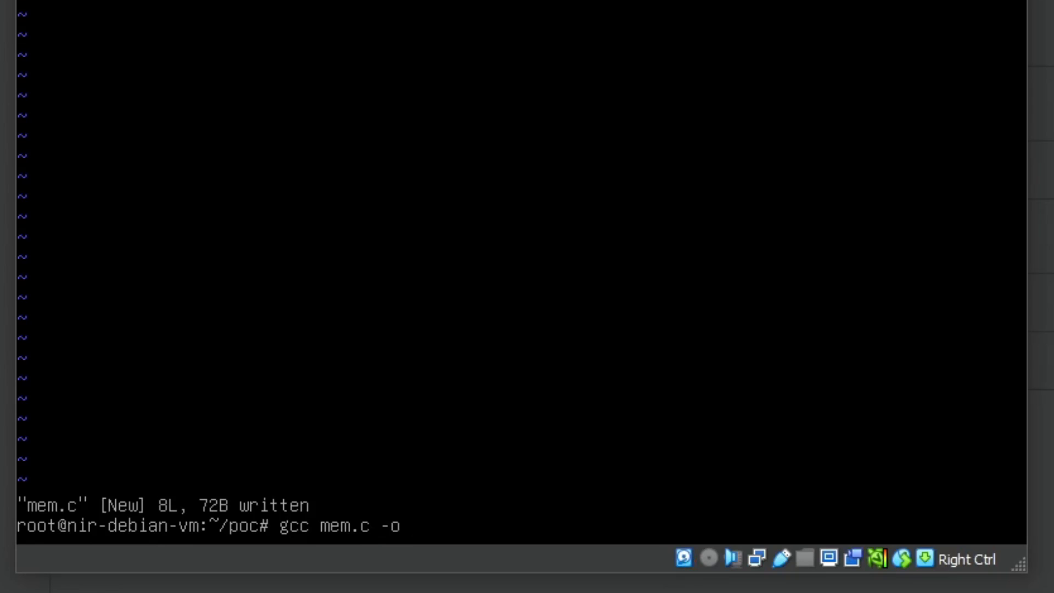
type("memory")
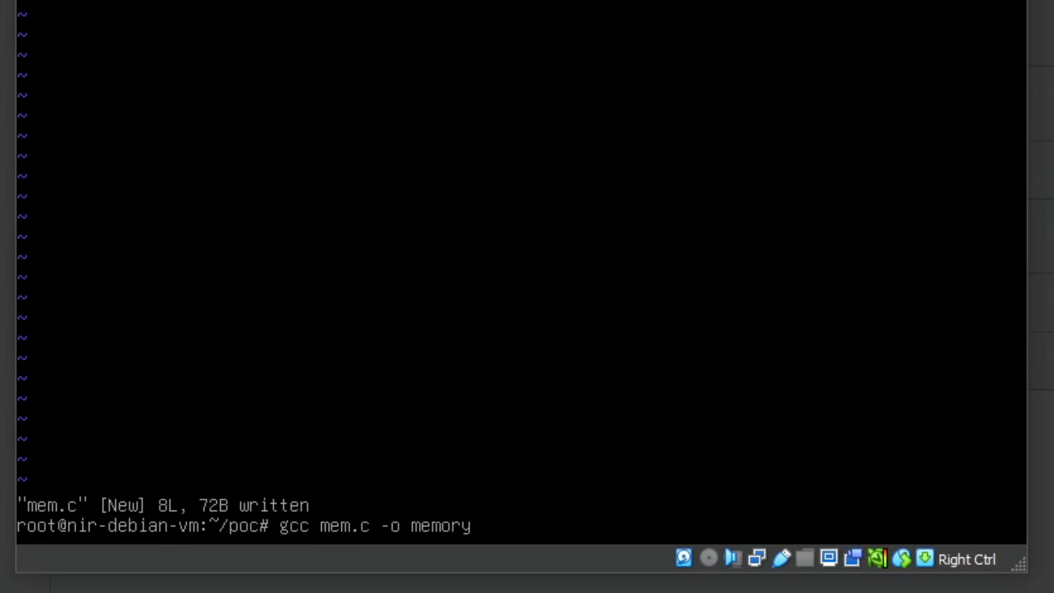
type("_filler.")
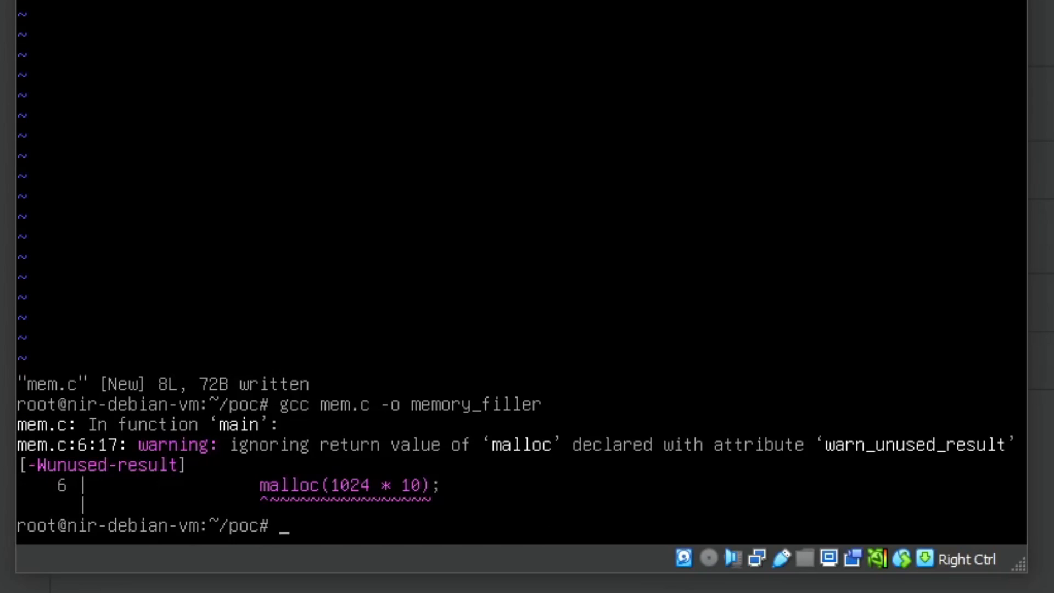
Run ./memory_filler in the background as job 553
type("./memory_filler")
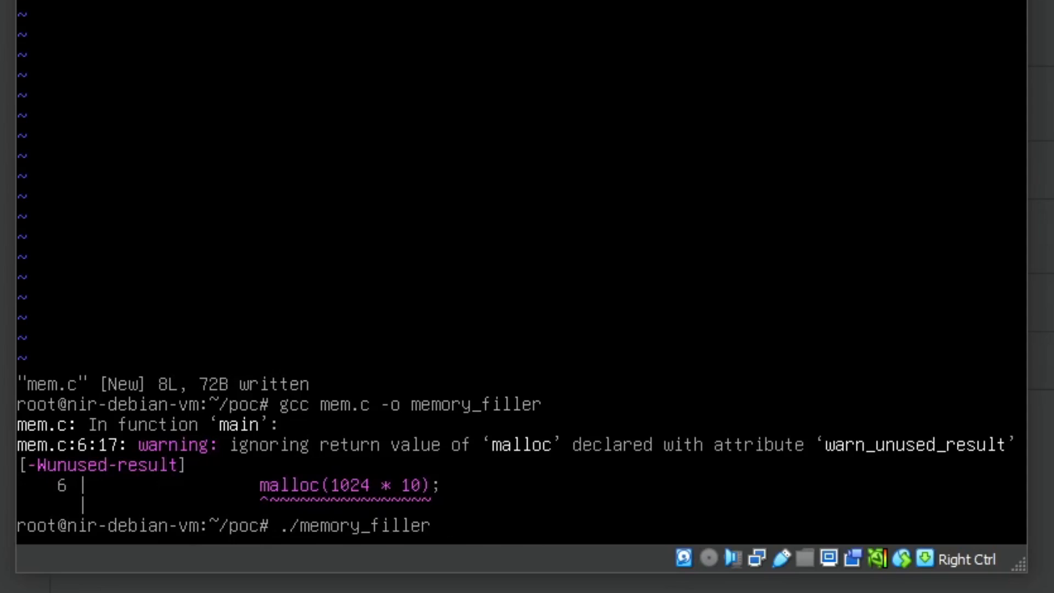
type("&")
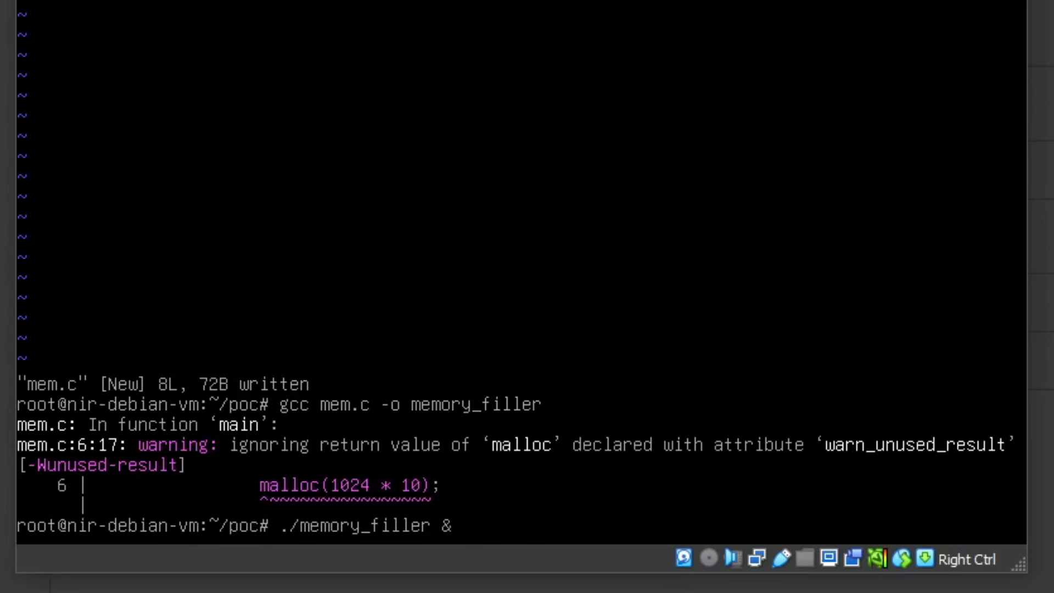
key("Return")
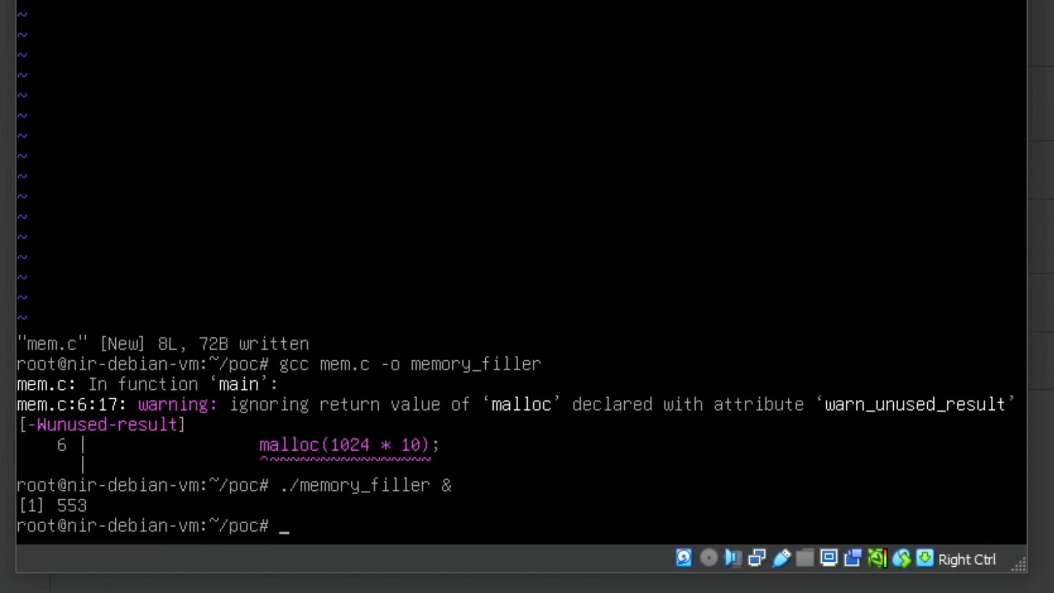
type("free -h")
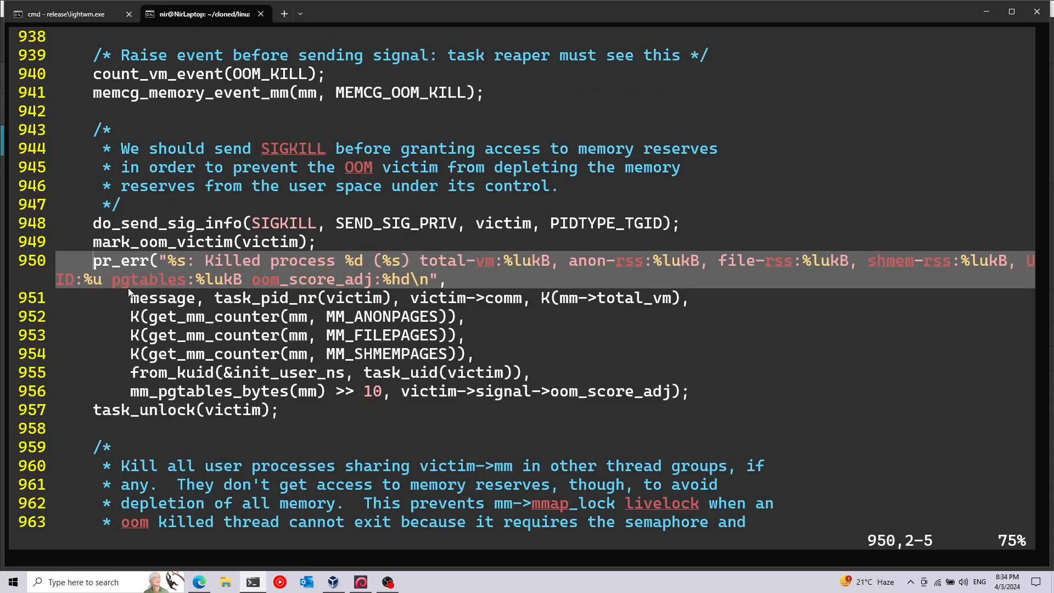
mouse_move(160, 271)
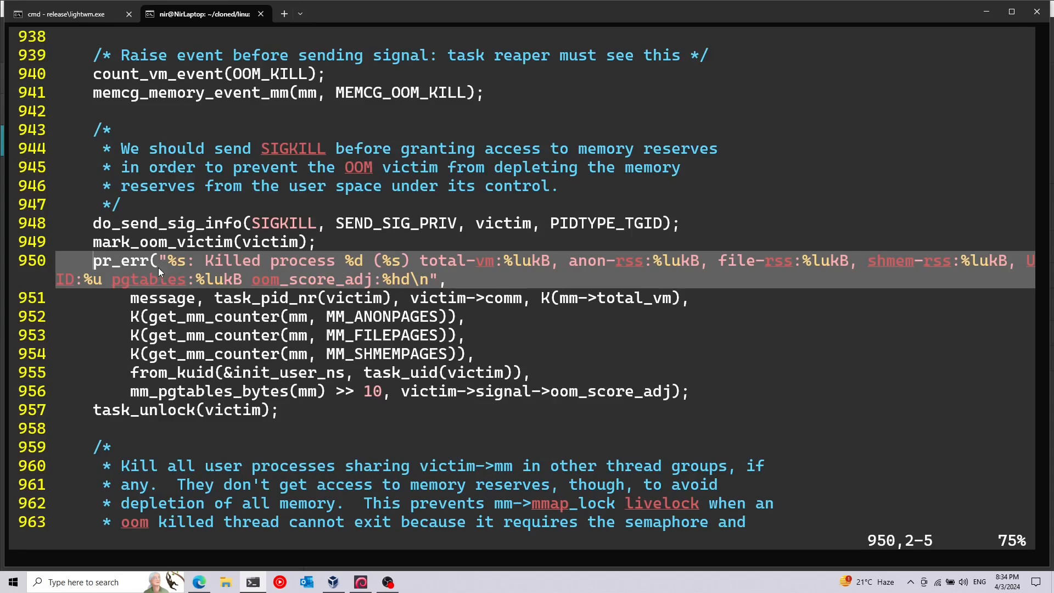
mouse_move(229, 266)
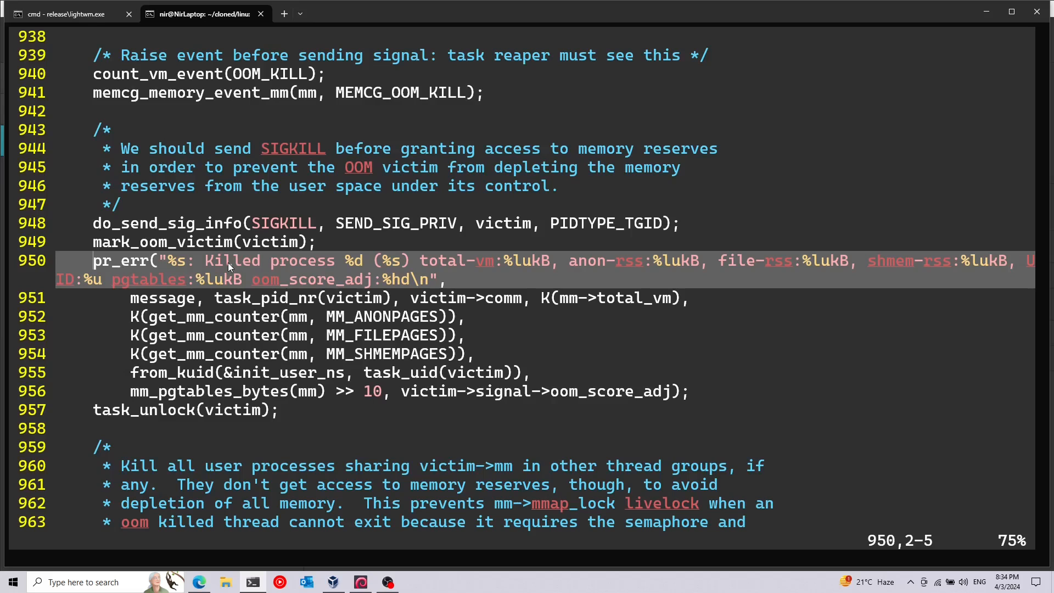
mouse_move(205, 262)
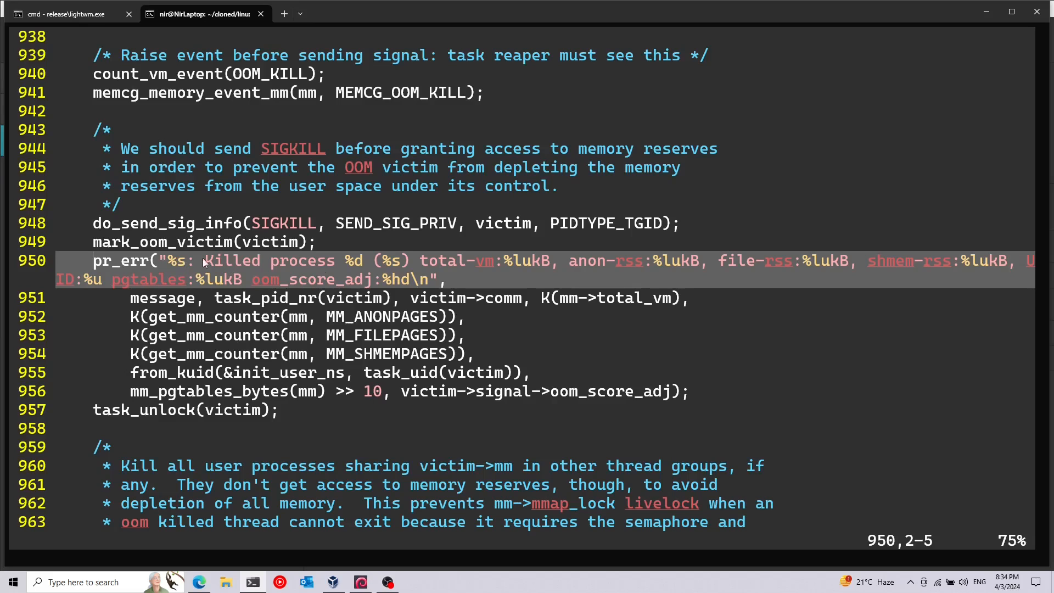
mouse_move(362, 169)
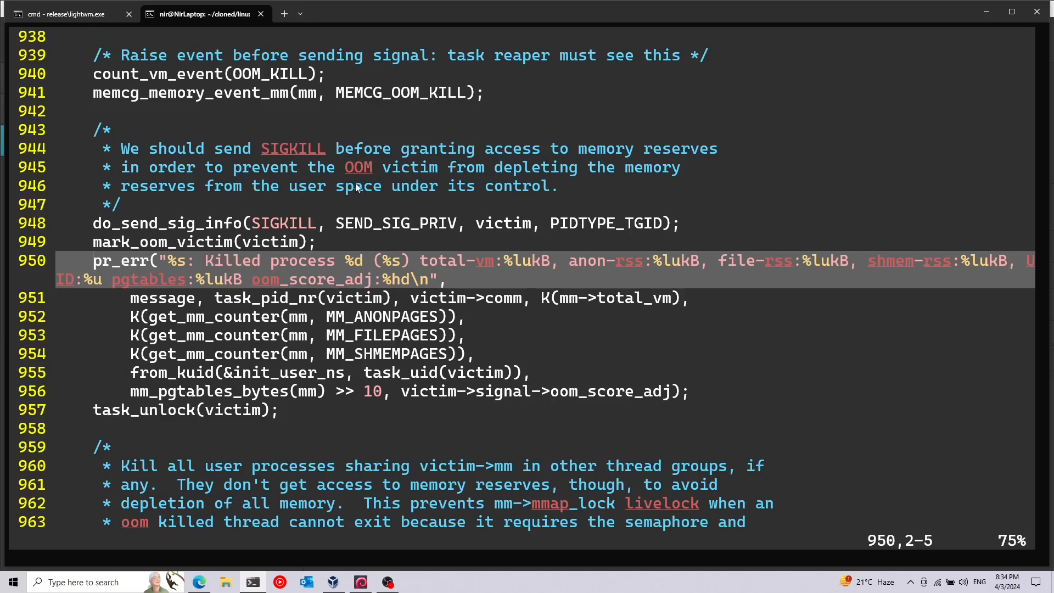
mouse_move(366, 182)
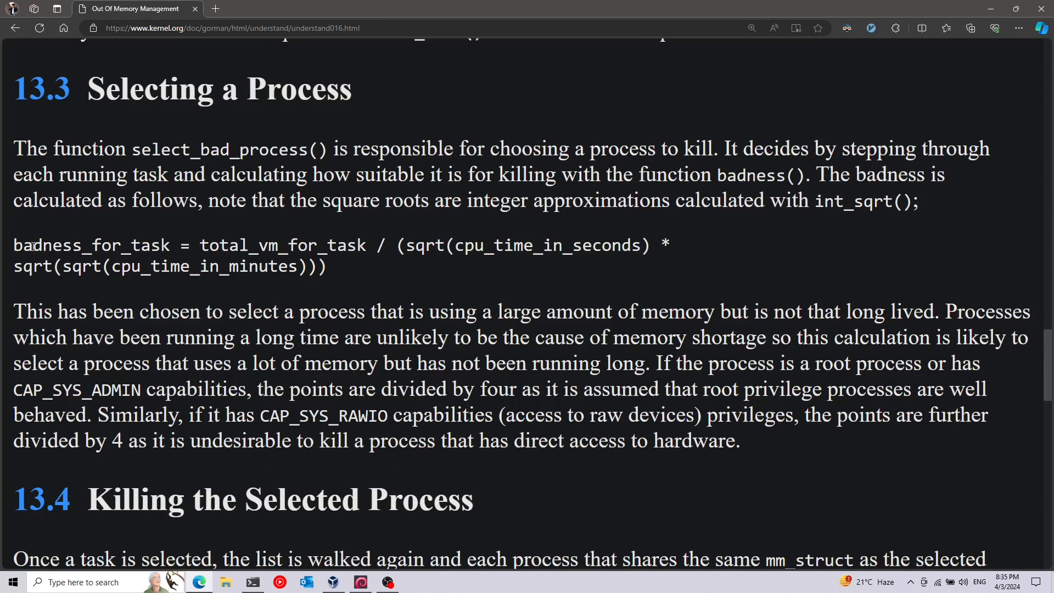
Highlight the badness_for_task formula in section 13.3, then select a further passage
left_click_drag(13, 245, 296, 266)
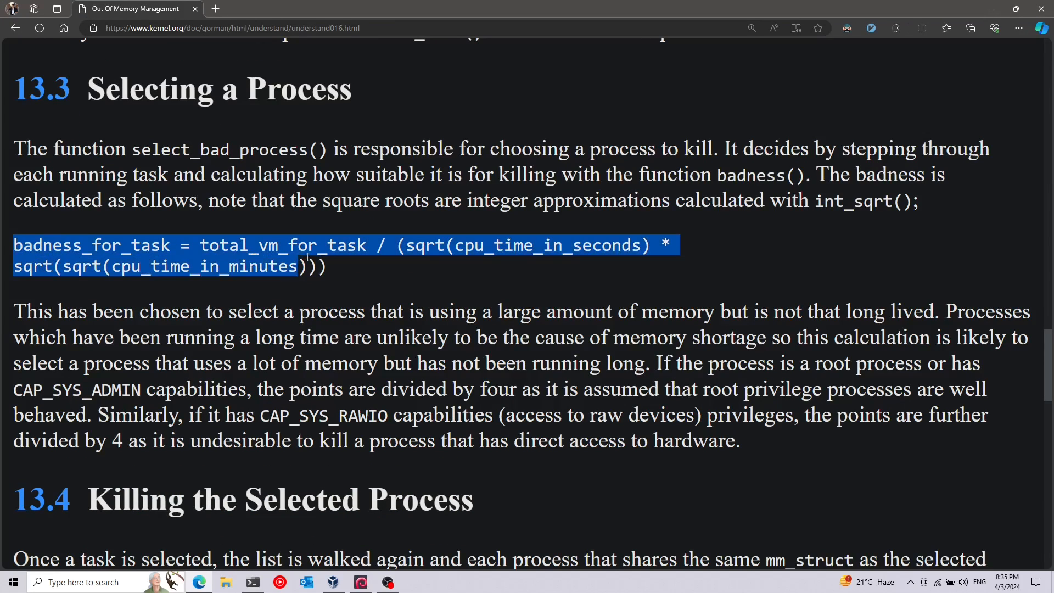
left_click(302, 262)
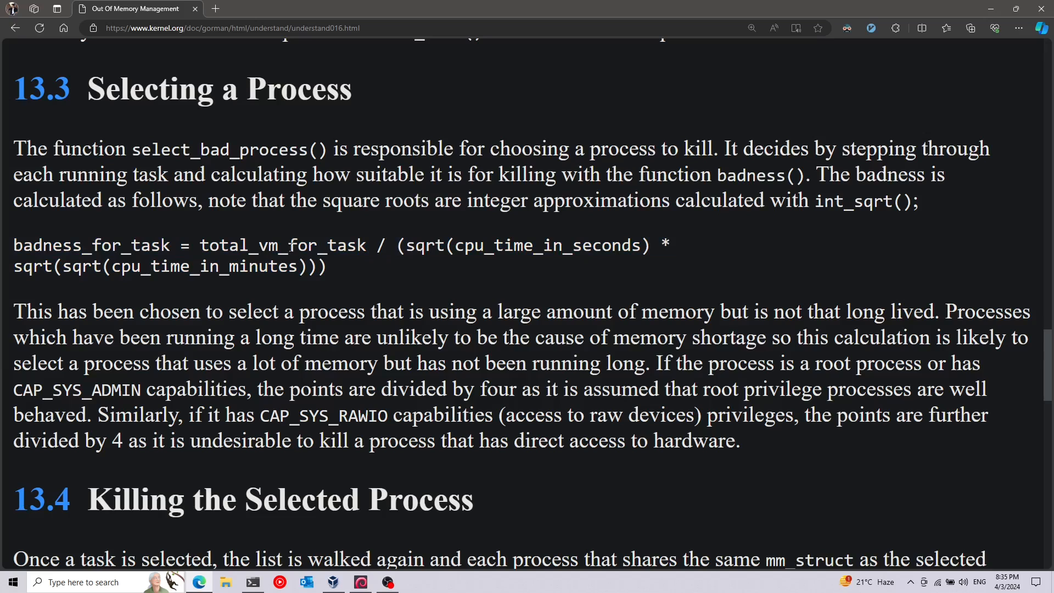
left_click_drag(210, 311, 531, 311)
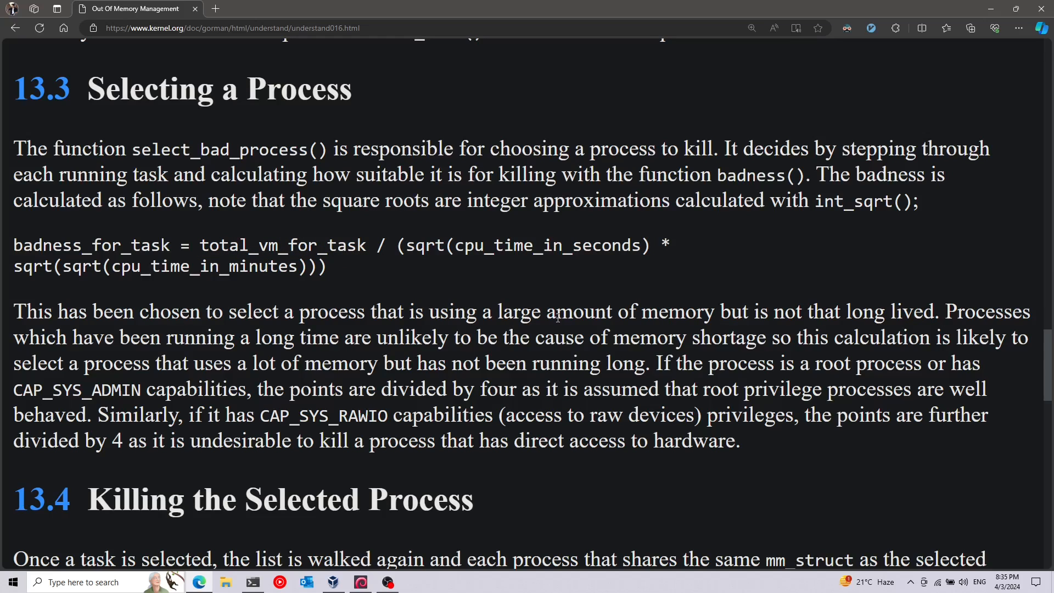
mouse_move(523, 509)
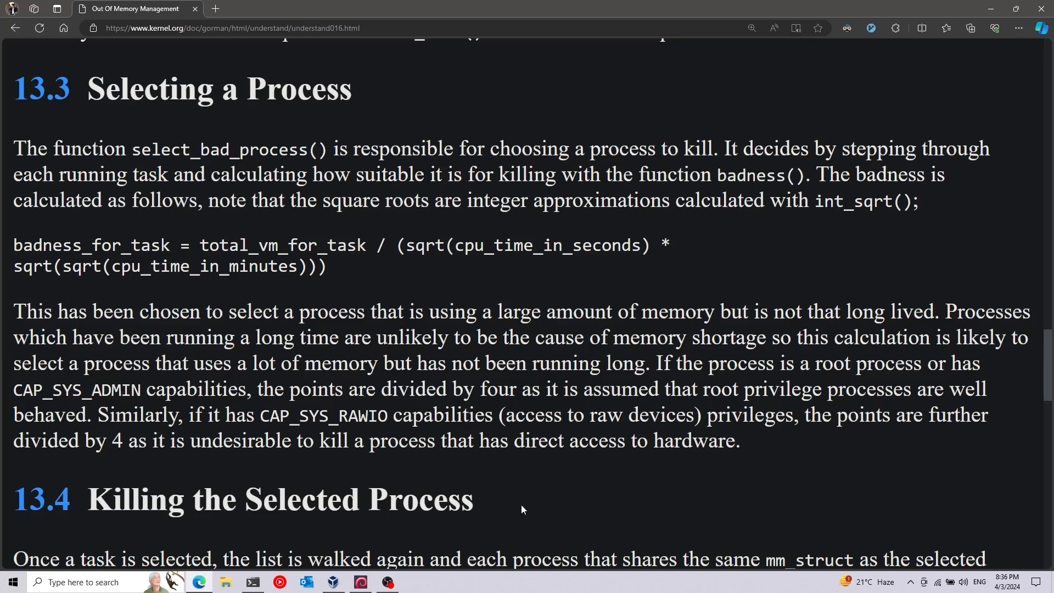